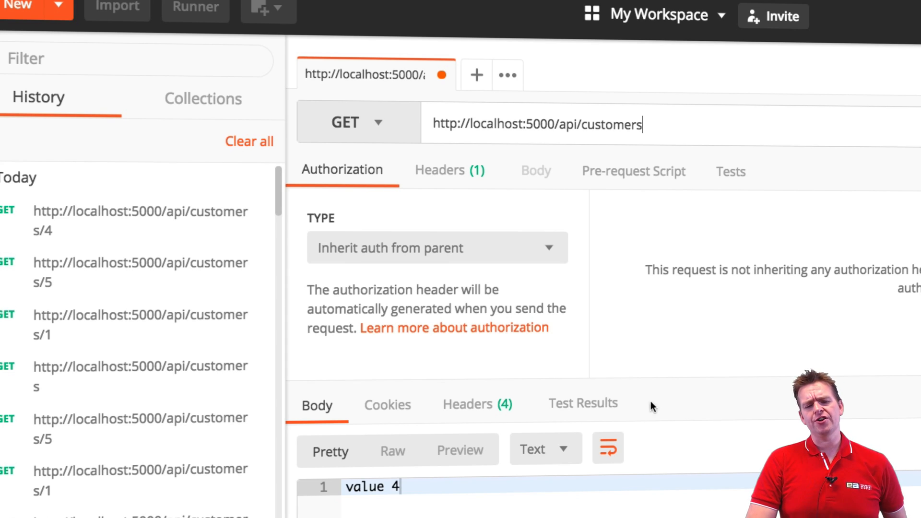
pyautogui.moveTo(686, 152)
pyautogui.write('/1')
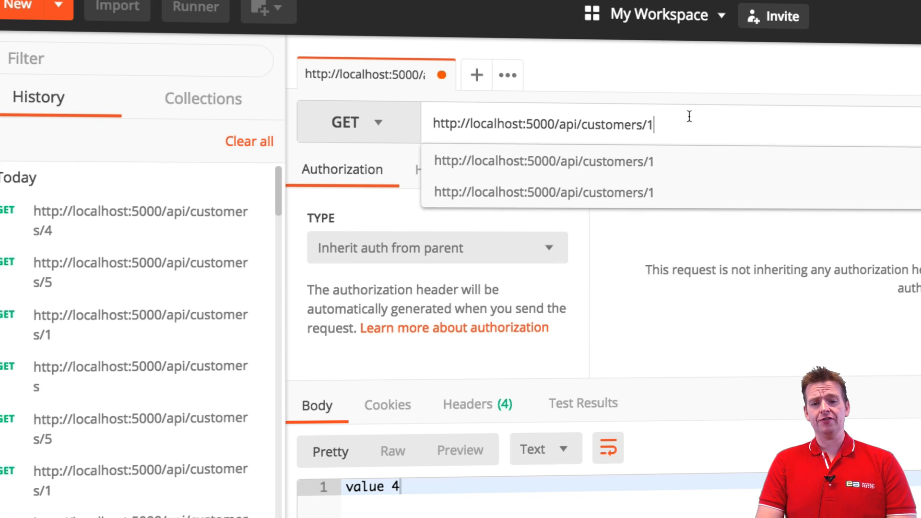
pyautogui.press('Enter')
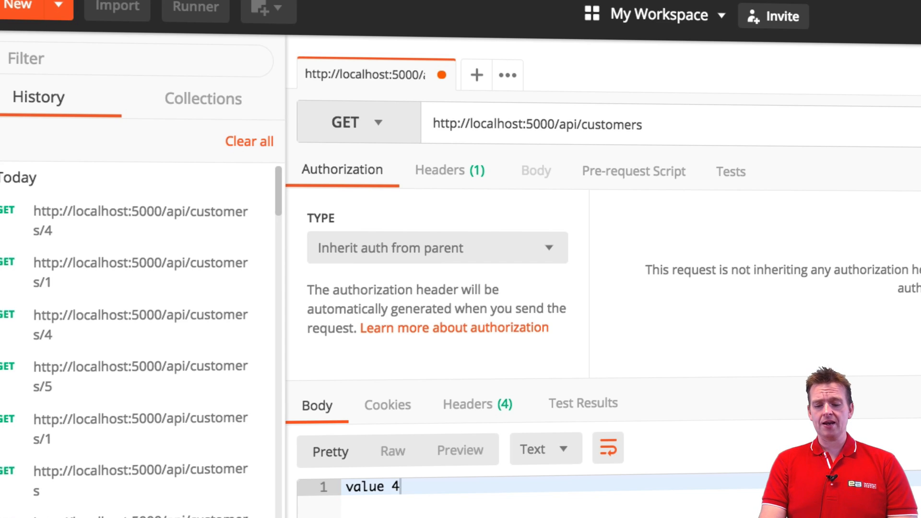
pyautogui.write('?')
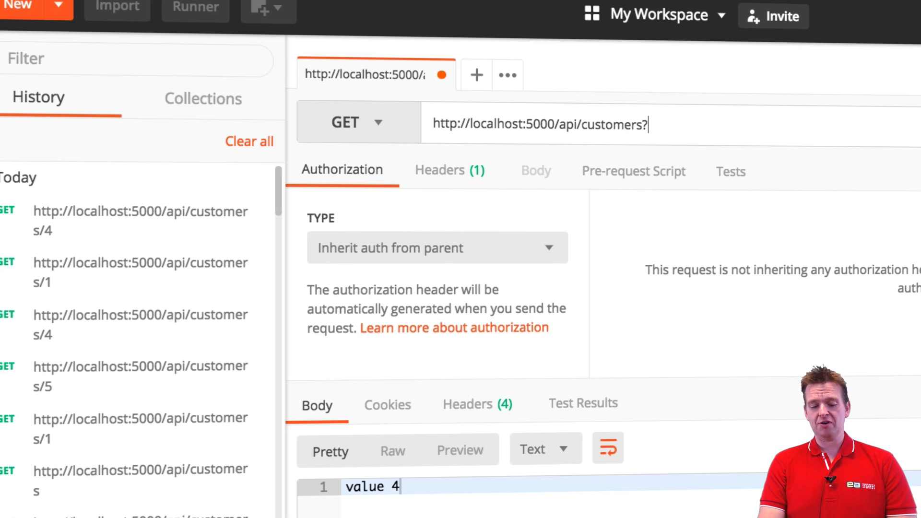
pyautogui.write('id=')
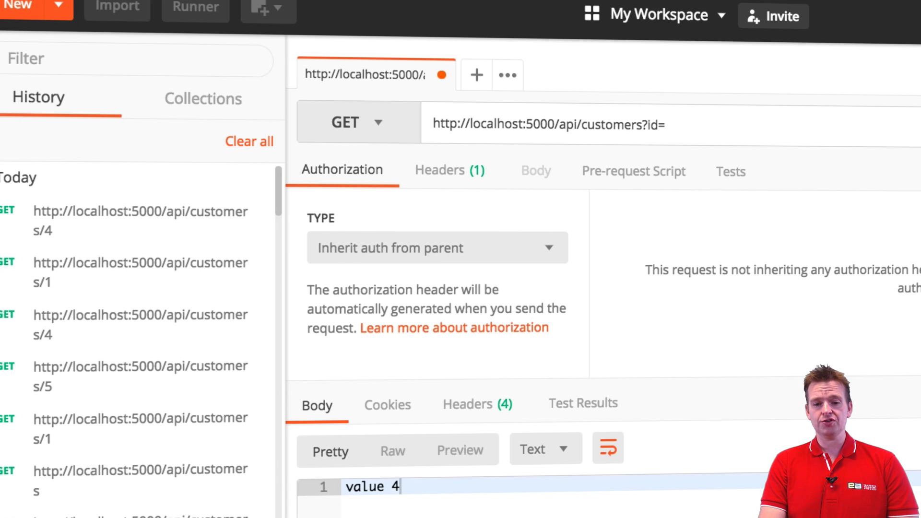
pyautogui.write('3')
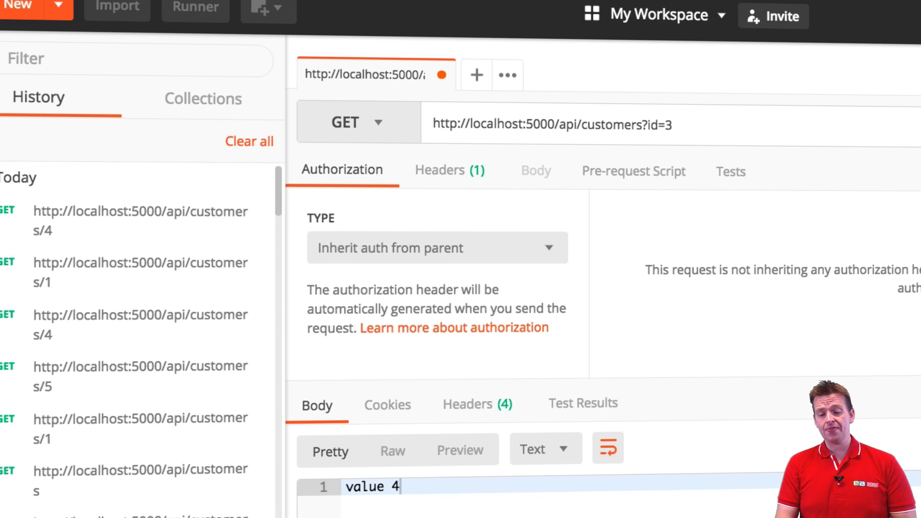
pyautogui.write('&')
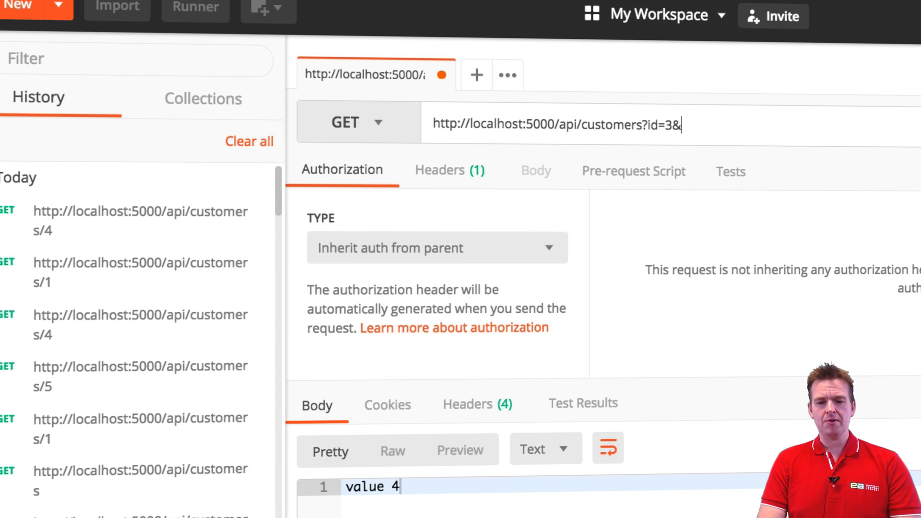
pyautogui.write('name')
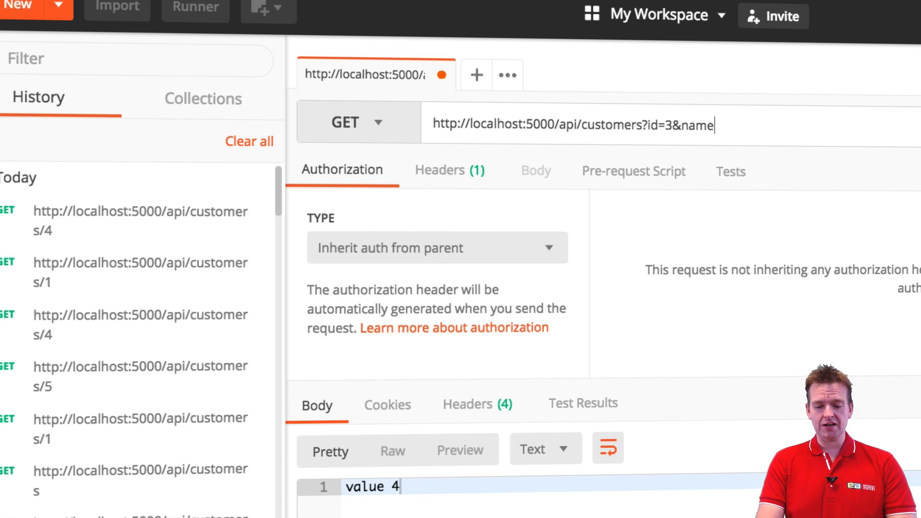
pyautogui.write('=john')
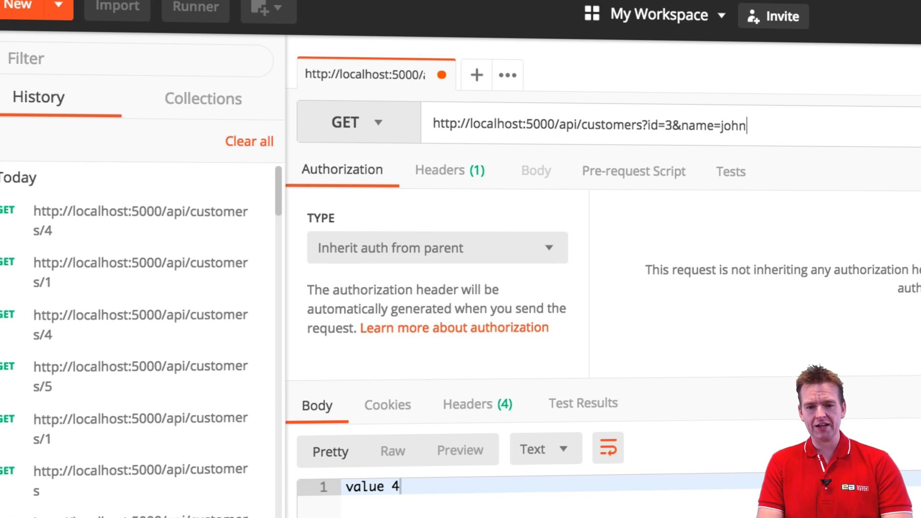
pyautogui.write('&sn')
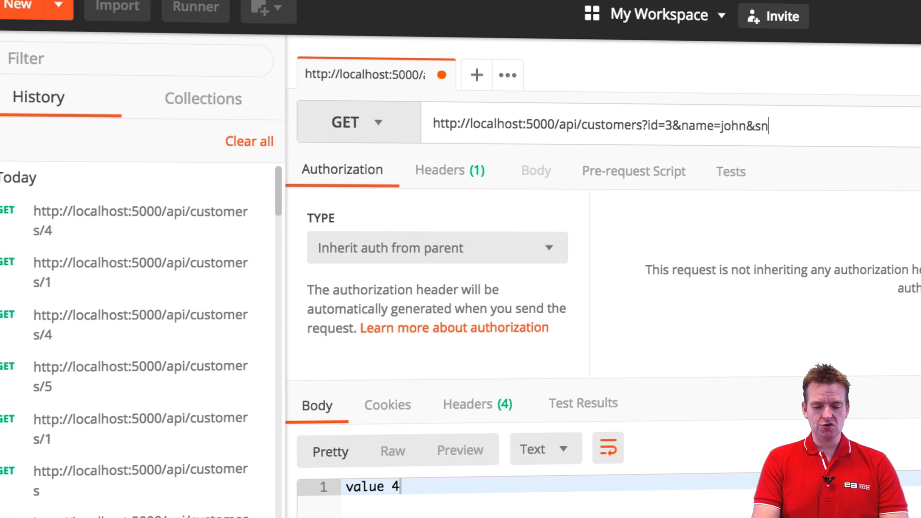
pyautogui.write('urfi=')
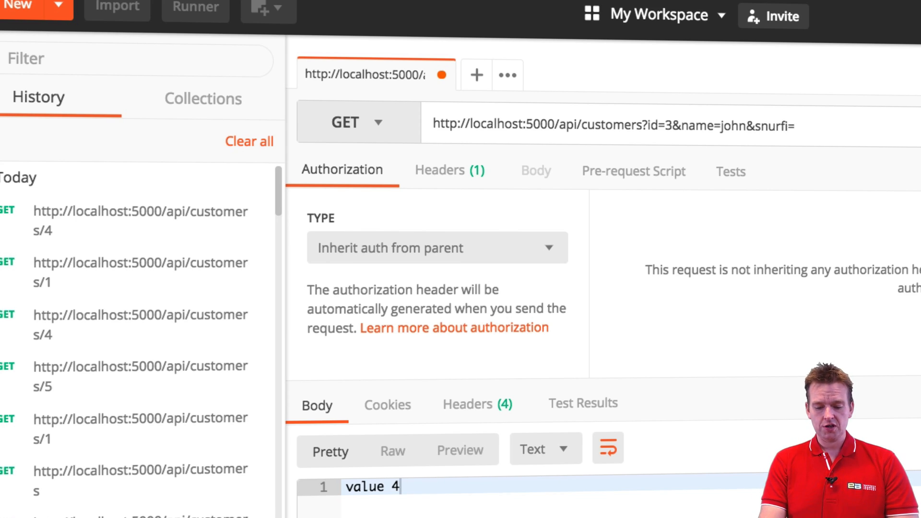
pyautogui.write('burfi')
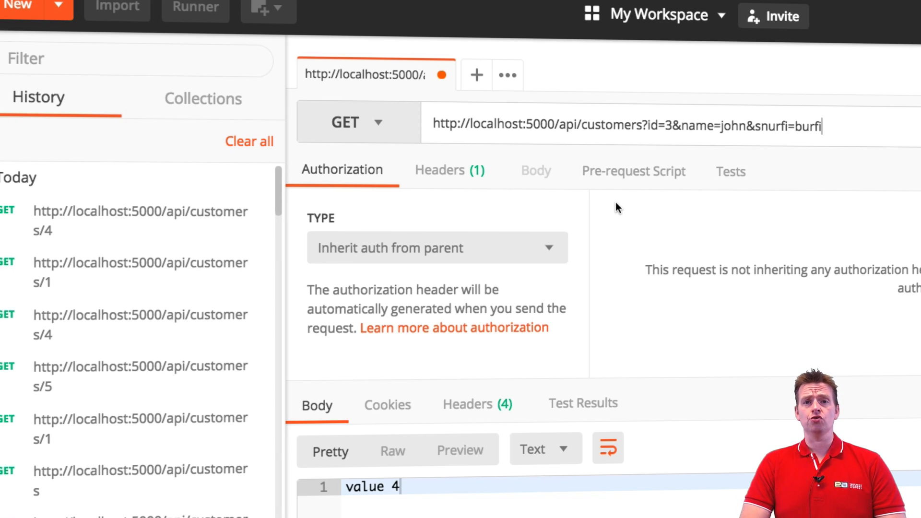
pyautogui.moveTo(725, 291)
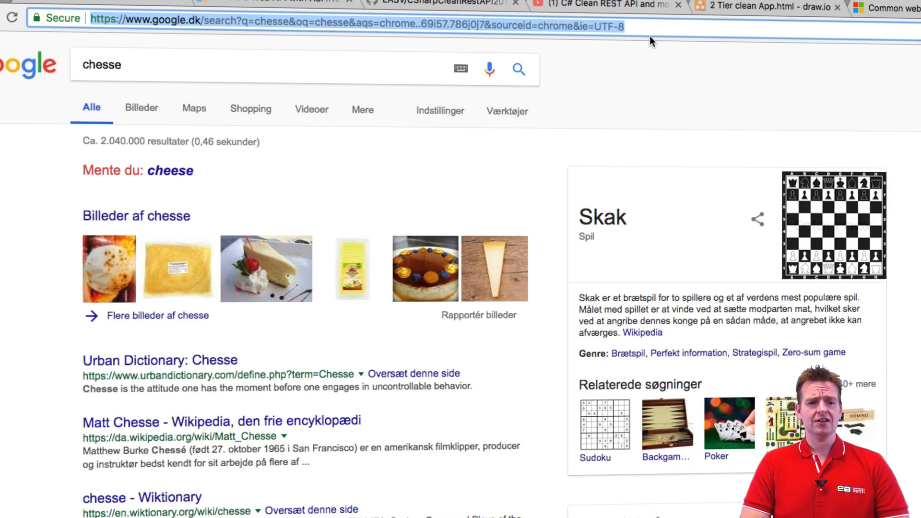
pyautogui.moveTo(276, 104)
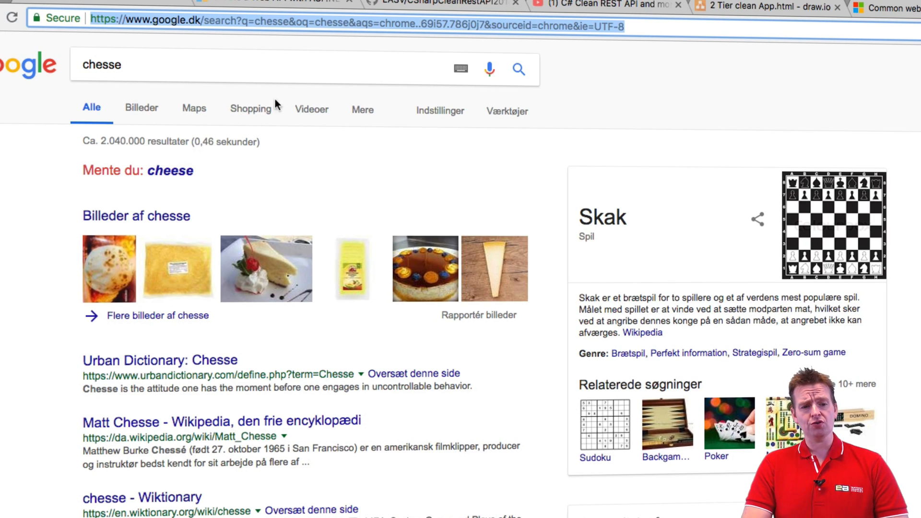
pyautogui.moveTo(186, 186)
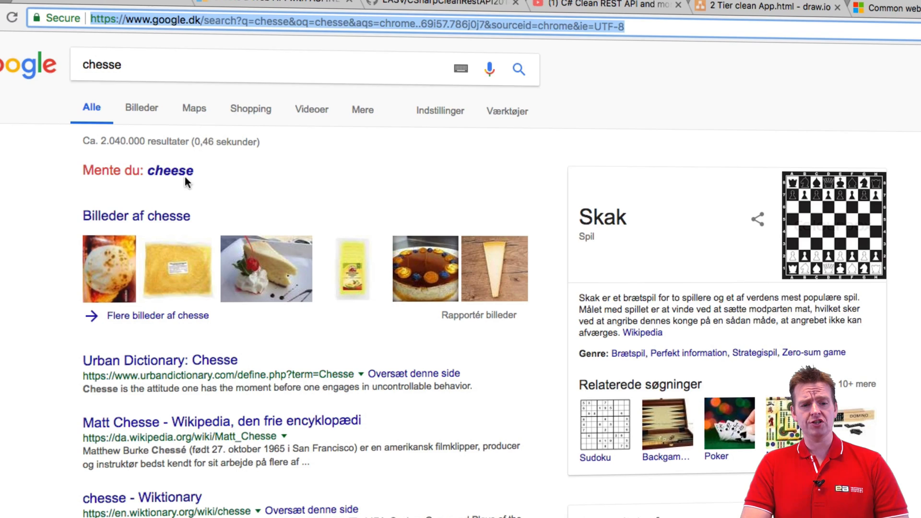
# - Run the corrected Google search for 'cheese' so ?q=cheese shows in the address
pyautogui.click(170, 171)
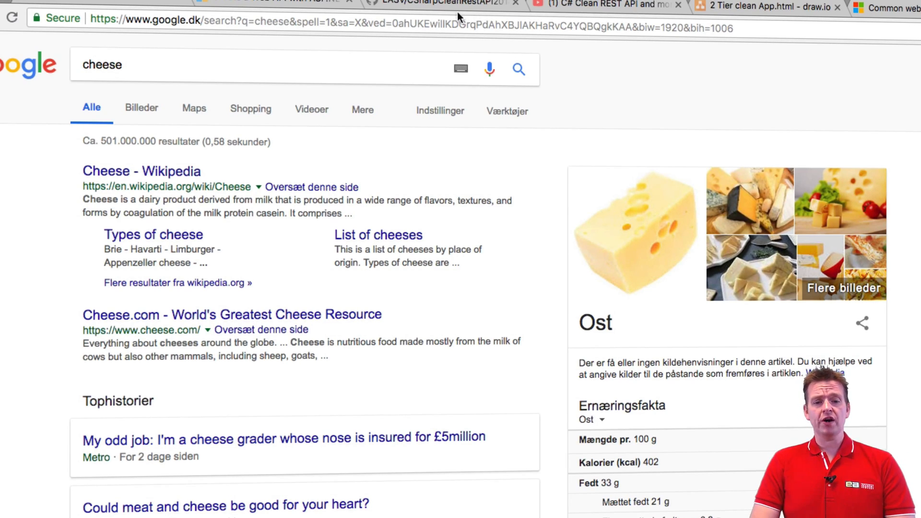
pyautogui.moveTo(656, 89)
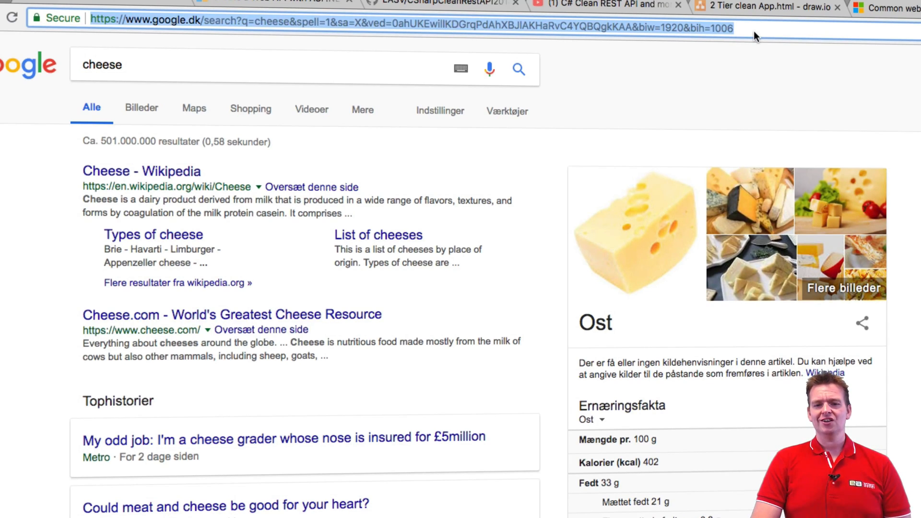
pyautogui.moveTo(666, 142)
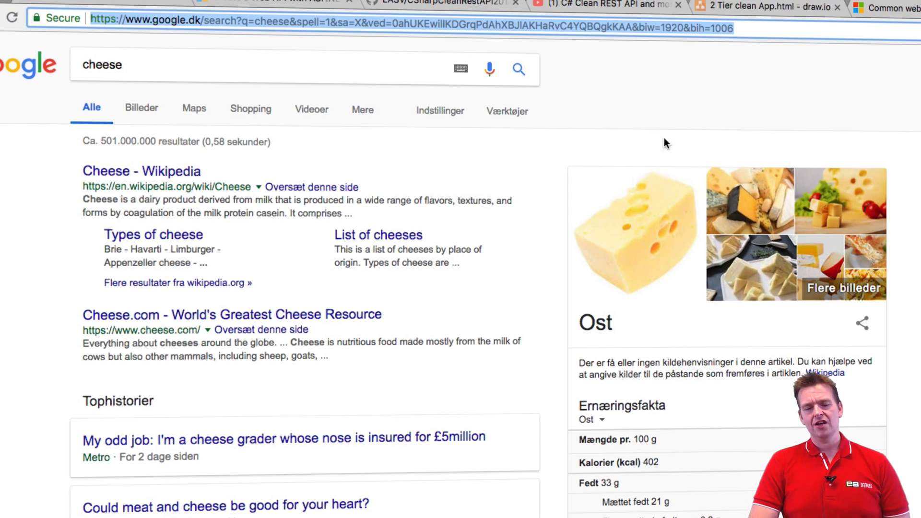
pyautogui.moveTo(661, 171)
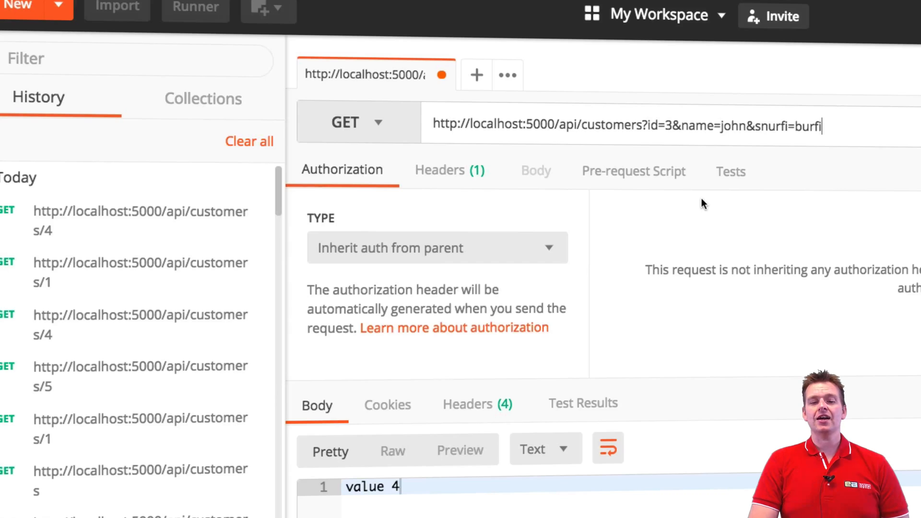
pyautogui.moveTo(588, 165)
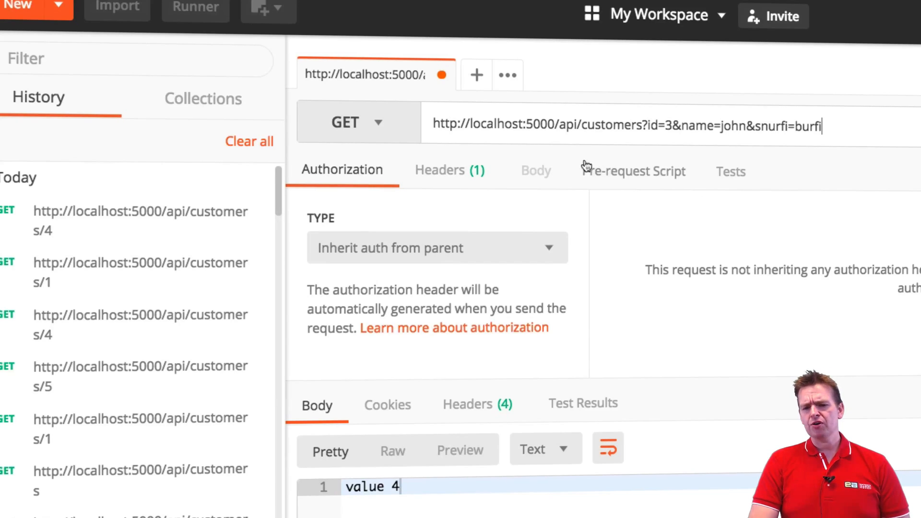
pyautogui.moveTo(404, 123)
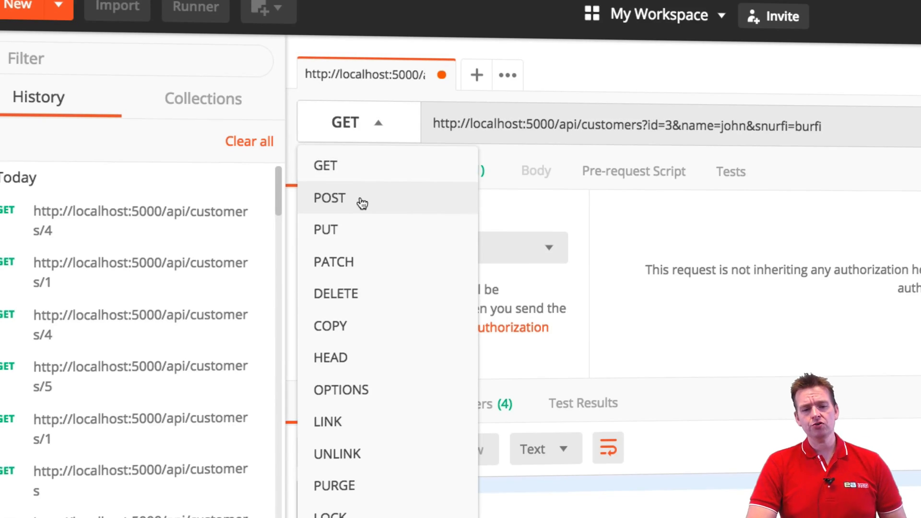
# - Make the customers request a POST and show its form-data body key/value fields
pyautogui.click(329, 198)
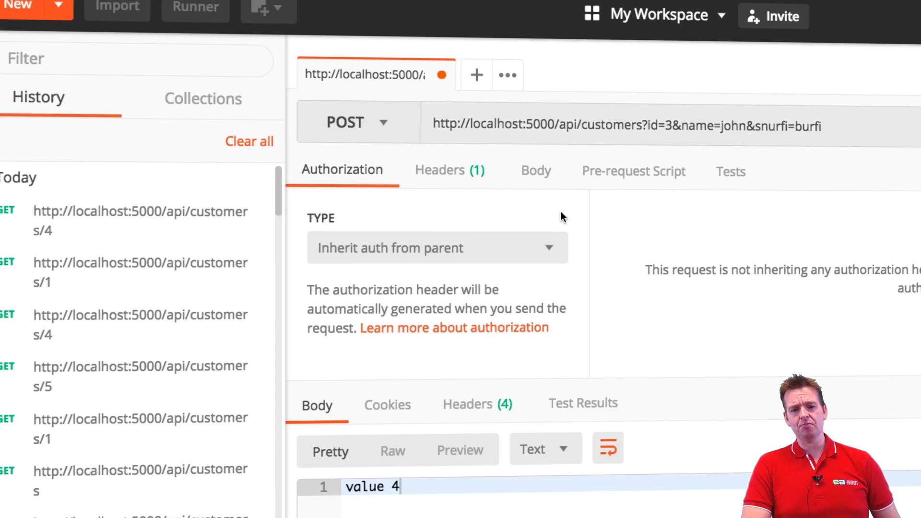
pyautogui.click(358, 122)
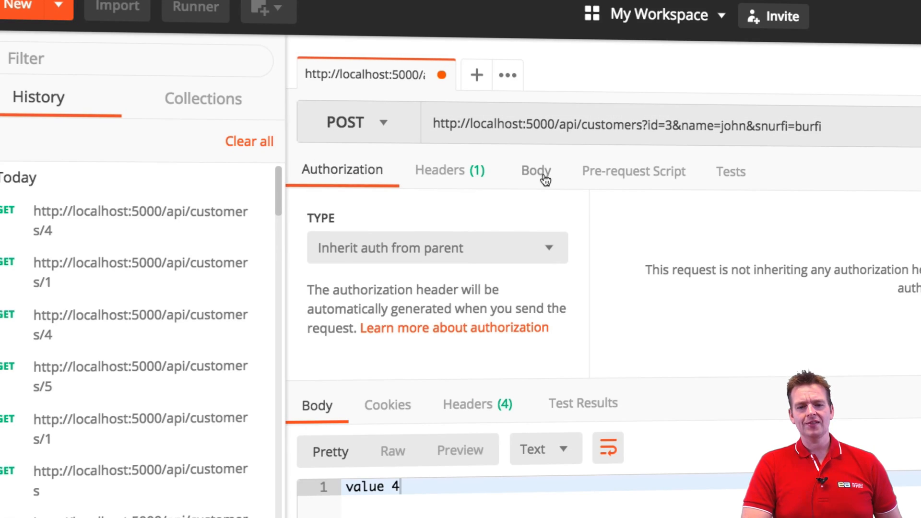
pyautogui.moveTo(543, 177)
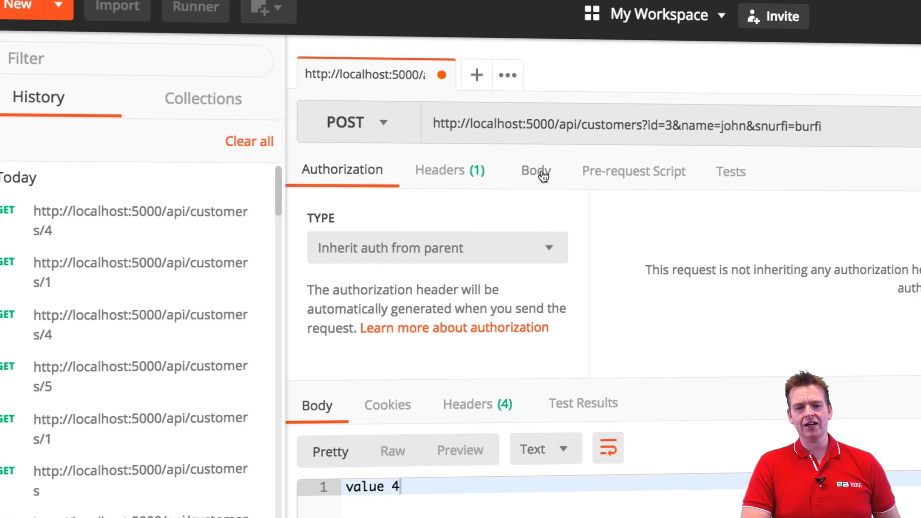
pyautogui.click(536, 171)
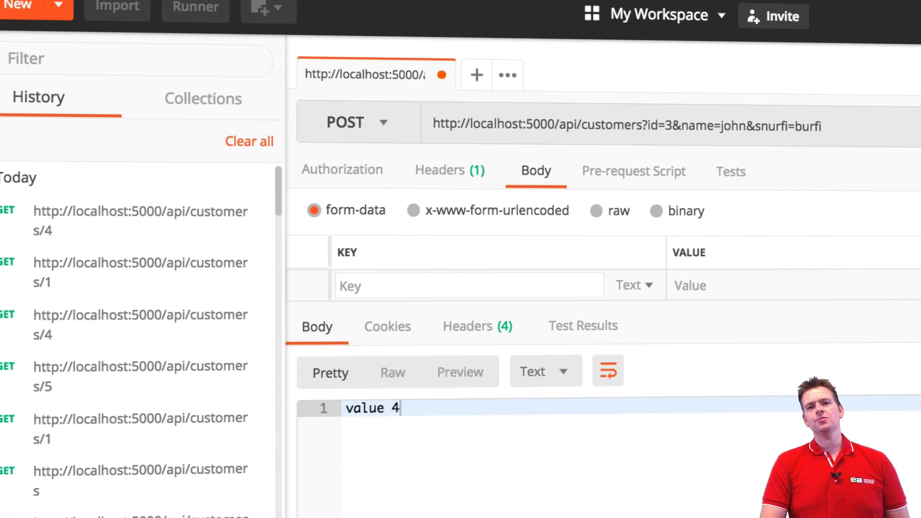
pyautogui.moveTo(386, 153)
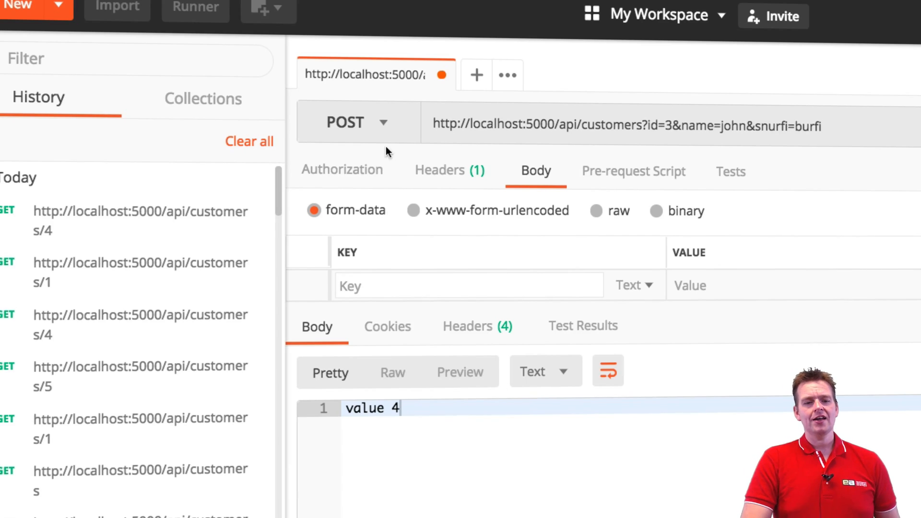
# - Toggle the method between GET and POST, leave it on GET, and highlight id=3&name=john&snurfi=burfi
pyautogui.click(355, 122)
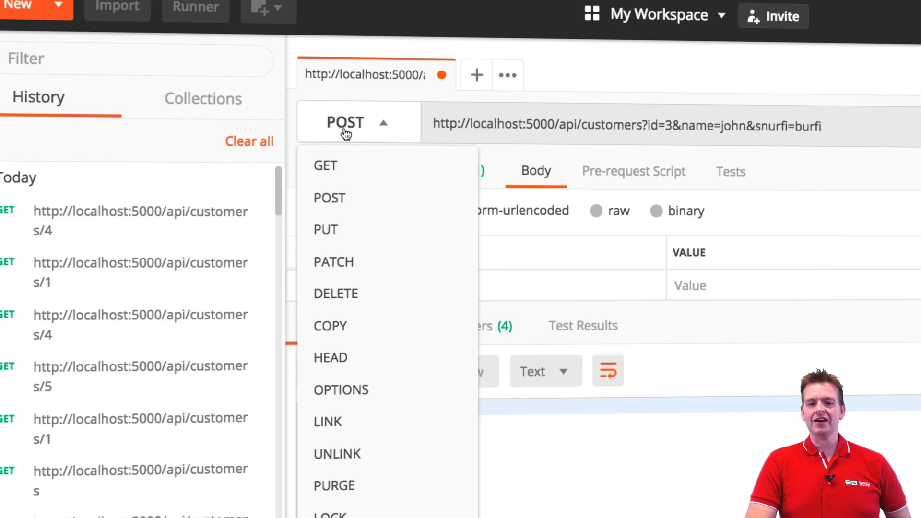
pyautogui.click(324, 165)
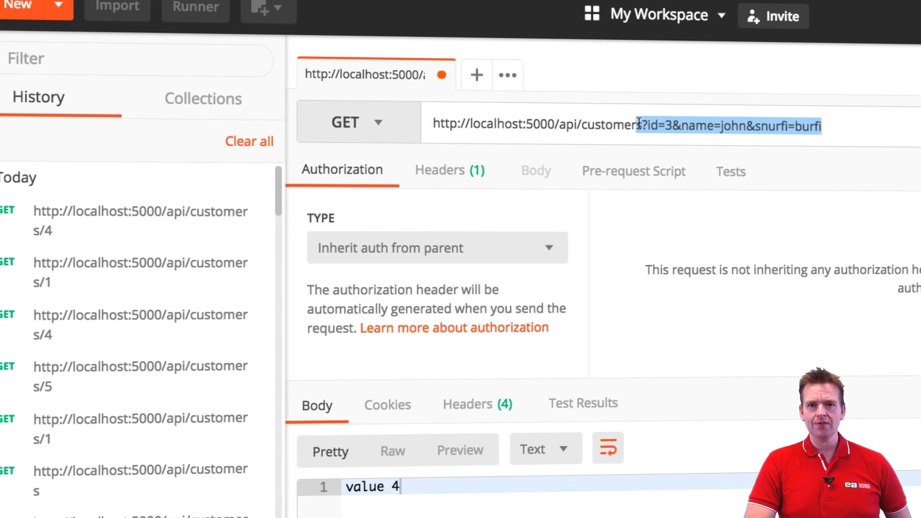
pyautogui.click(357, 123)
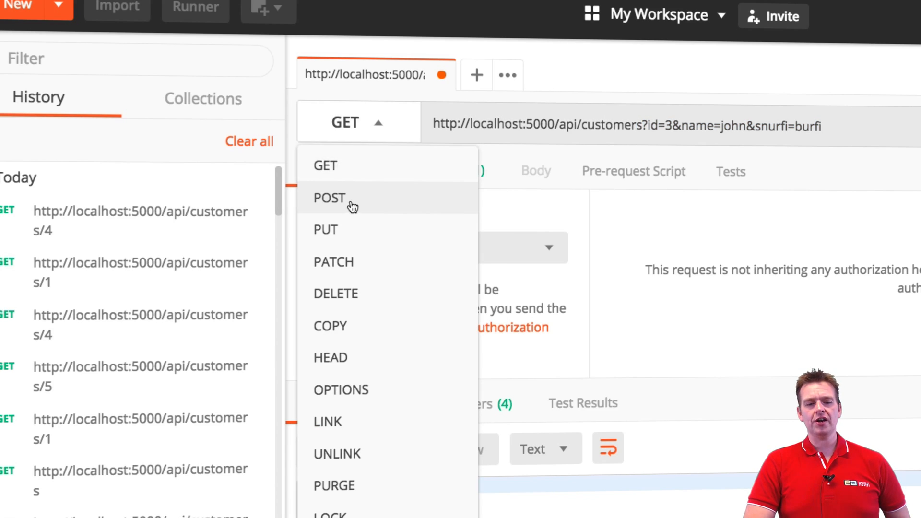
pyautogui.click(328, 198)
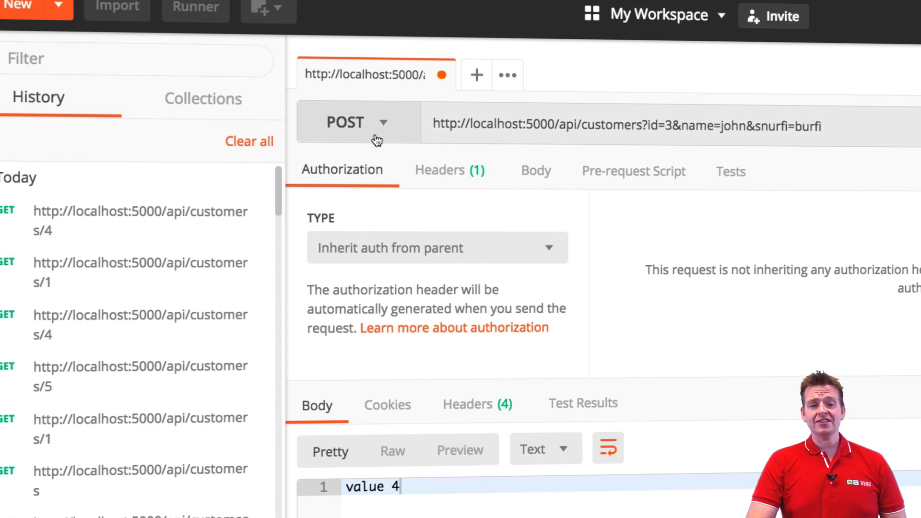
pyautogui.moveTo(389, 110)
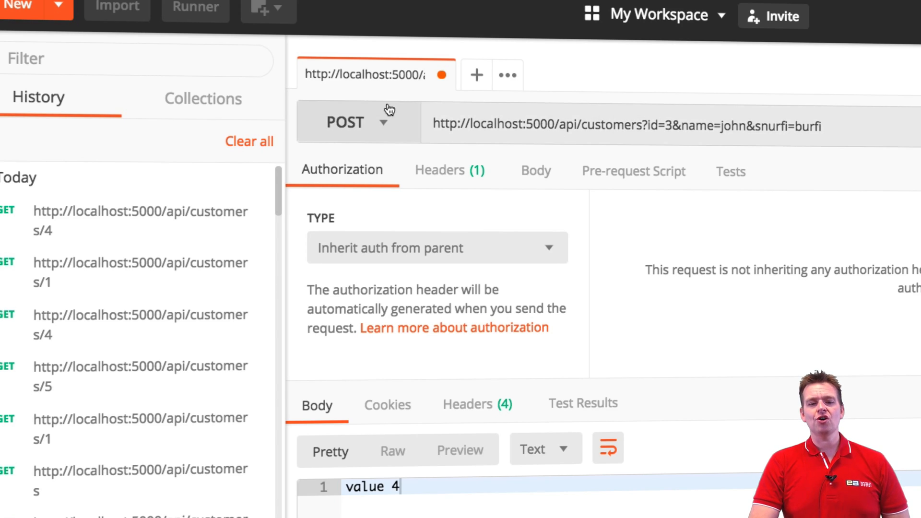
pyautogui.click(359, 122)
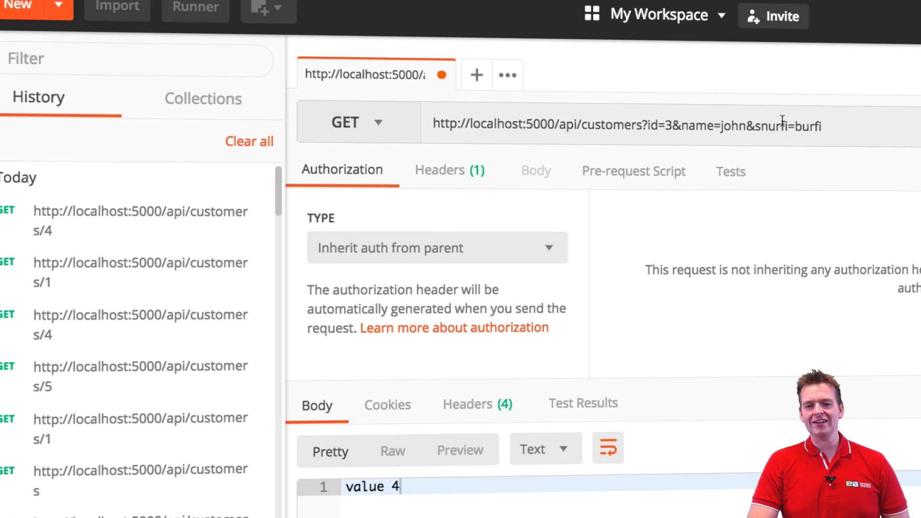
pyautogui.moveTo(645, 125); pyautogui.dragTo(822, 125)
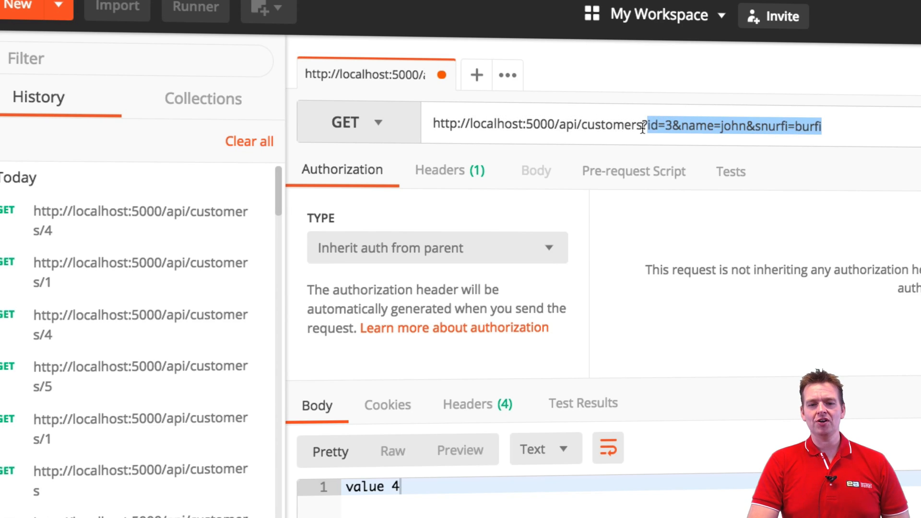